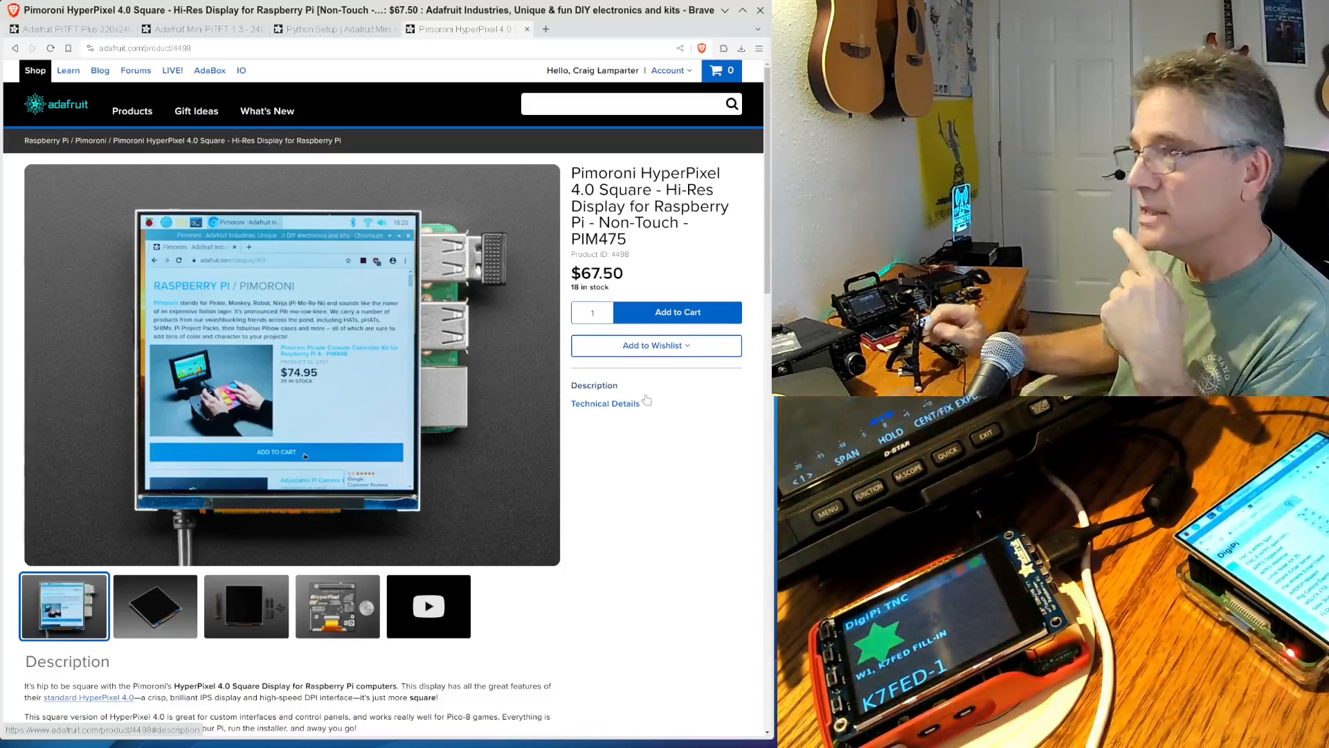
mouse_move(650, 488)
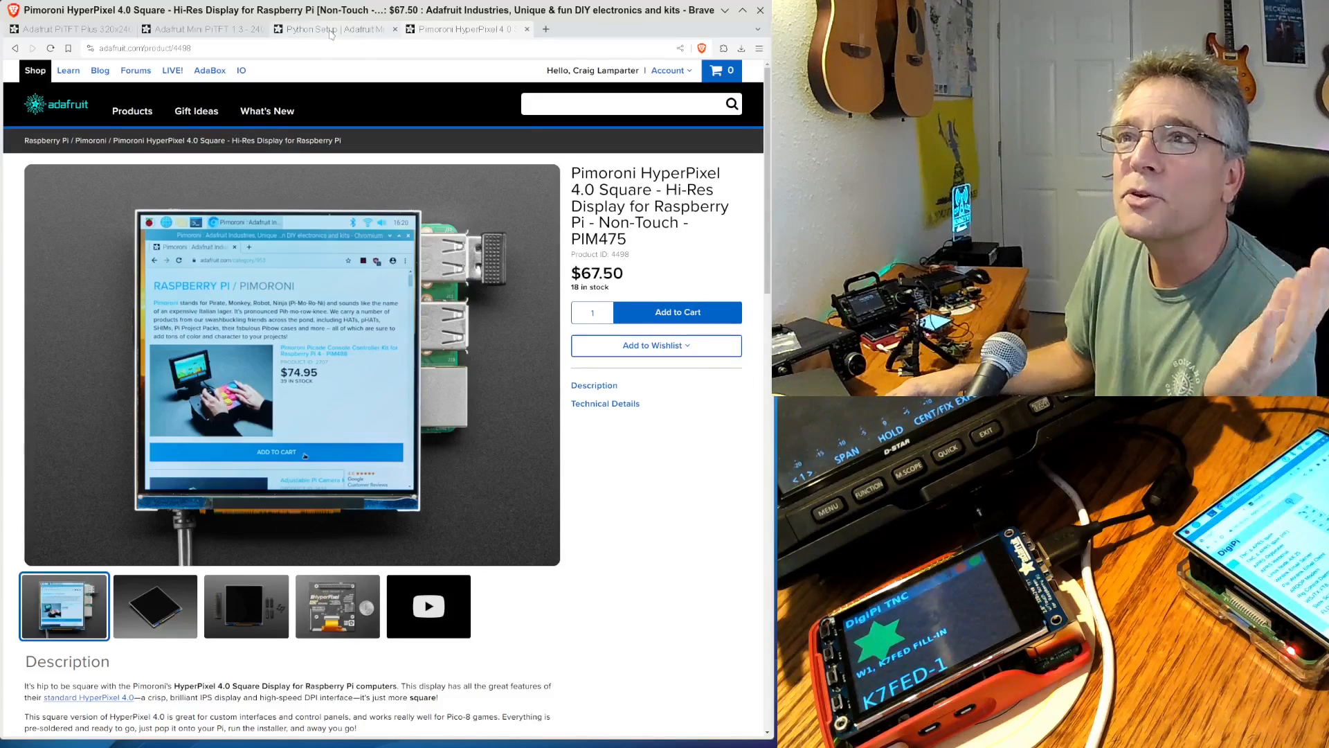
Step: Switch to the Mini PiTFT Python Setup guide and scroll to the Blinka setup instructions
left_click(331, 29)
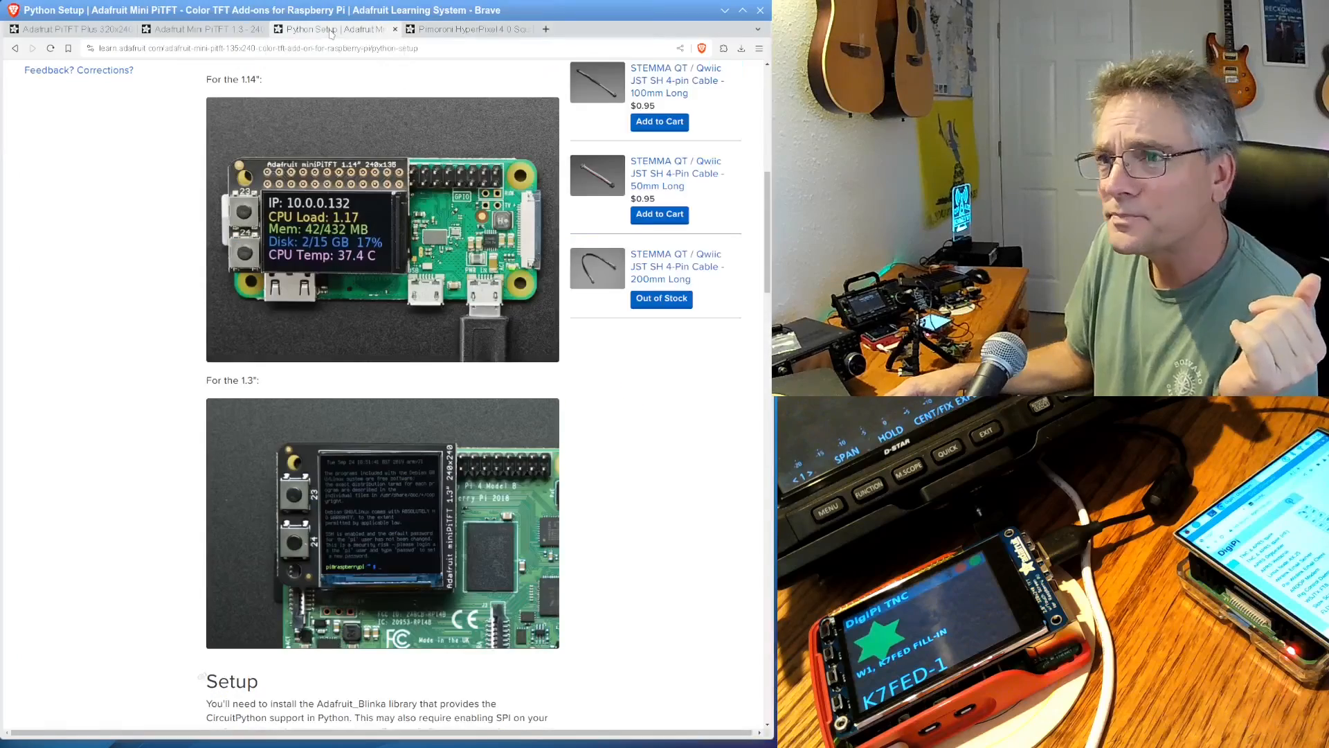
mouse_move(666, 599)
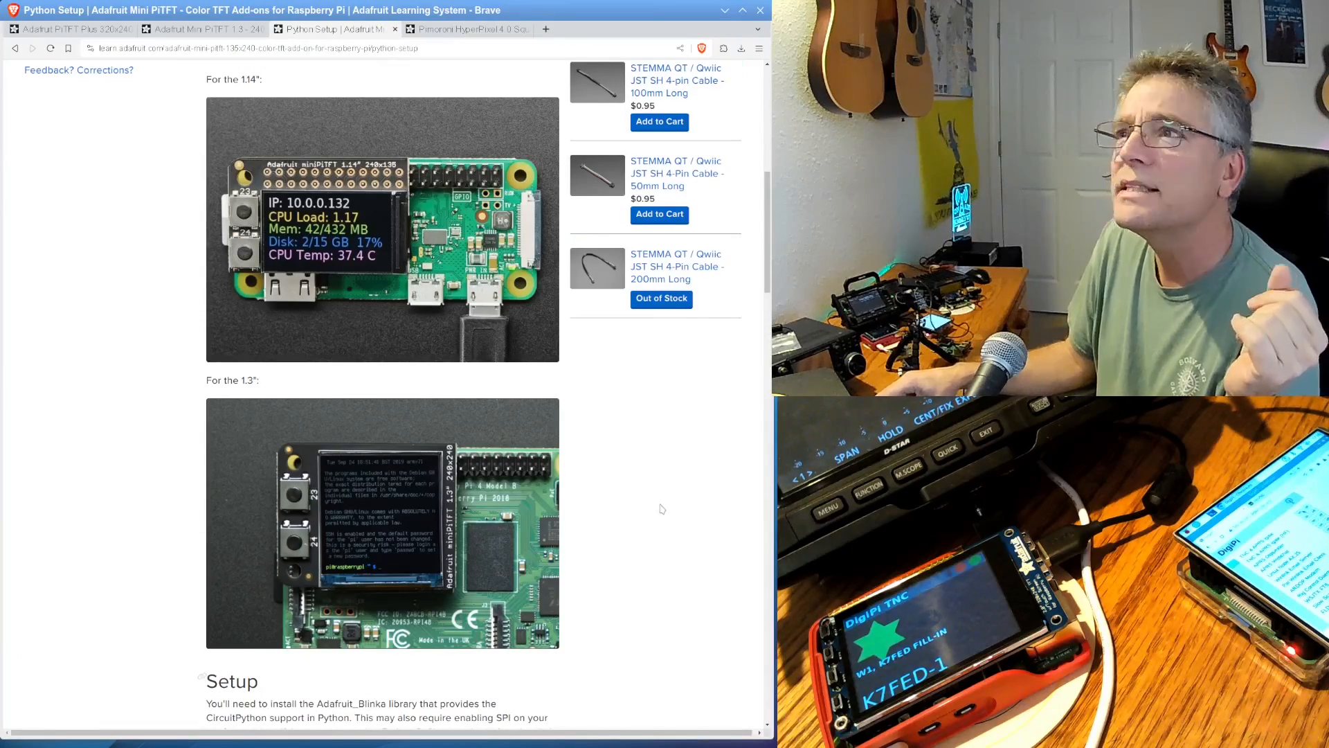
mouse_move(669, 522)
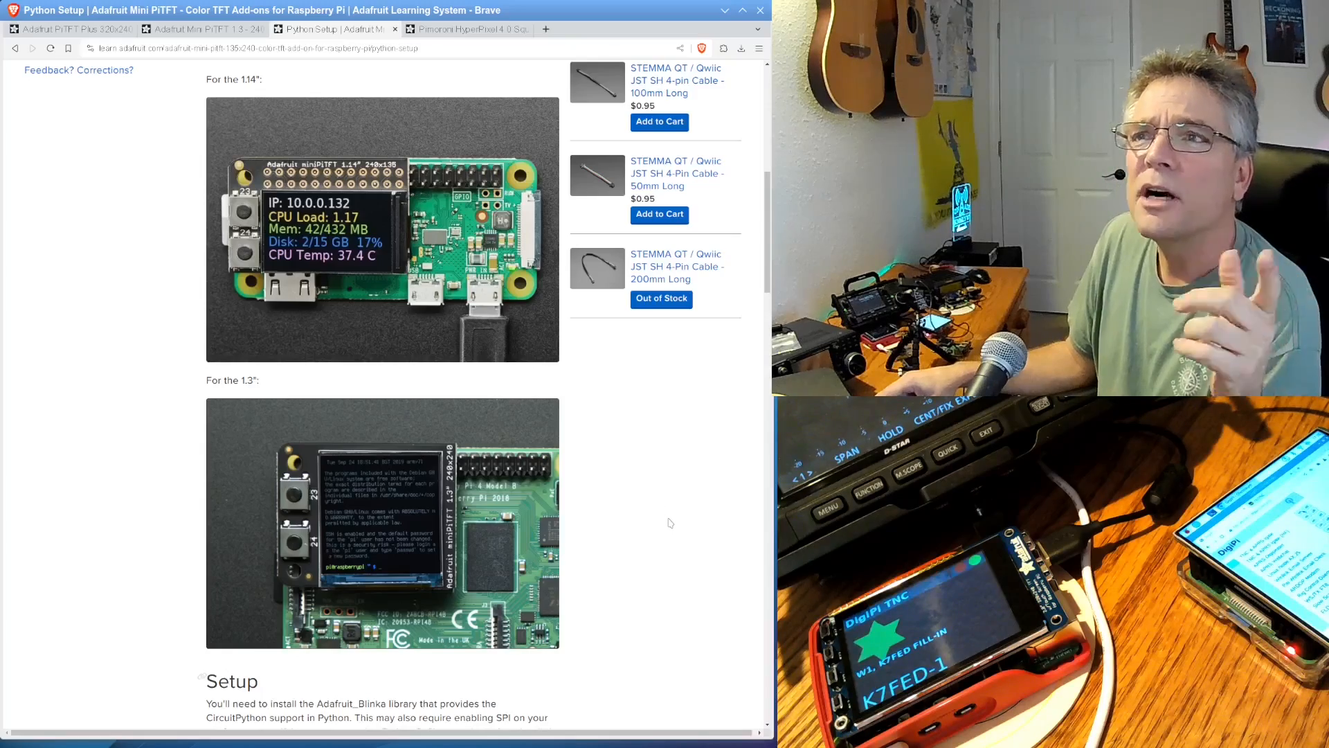
scroll("up", 3)
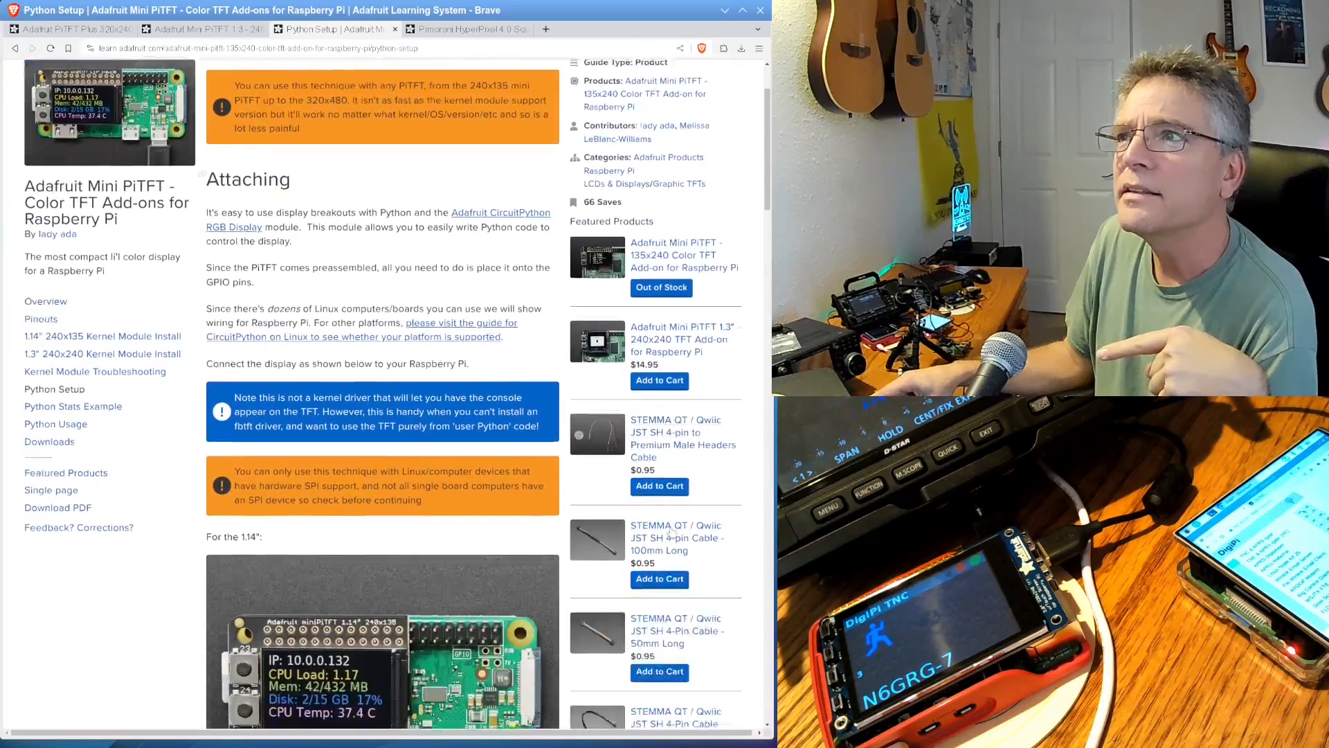
scroll("down", 3)
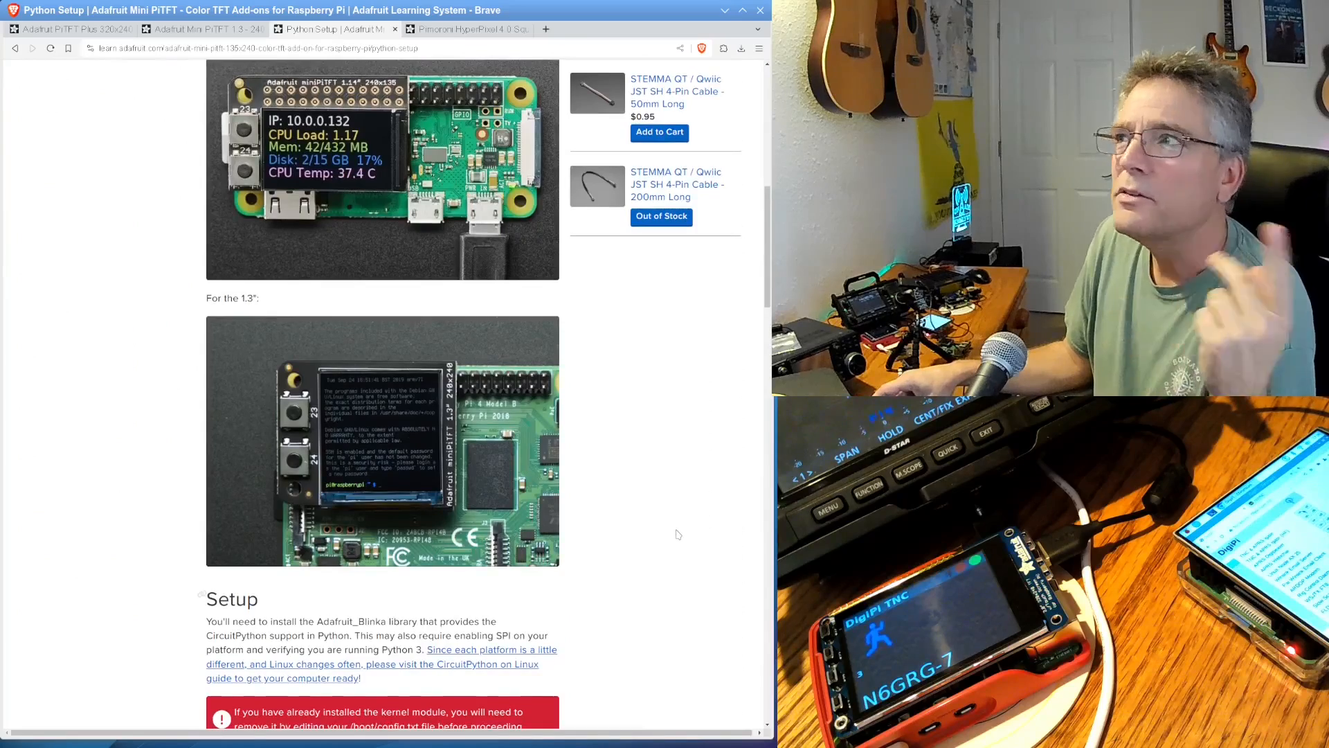